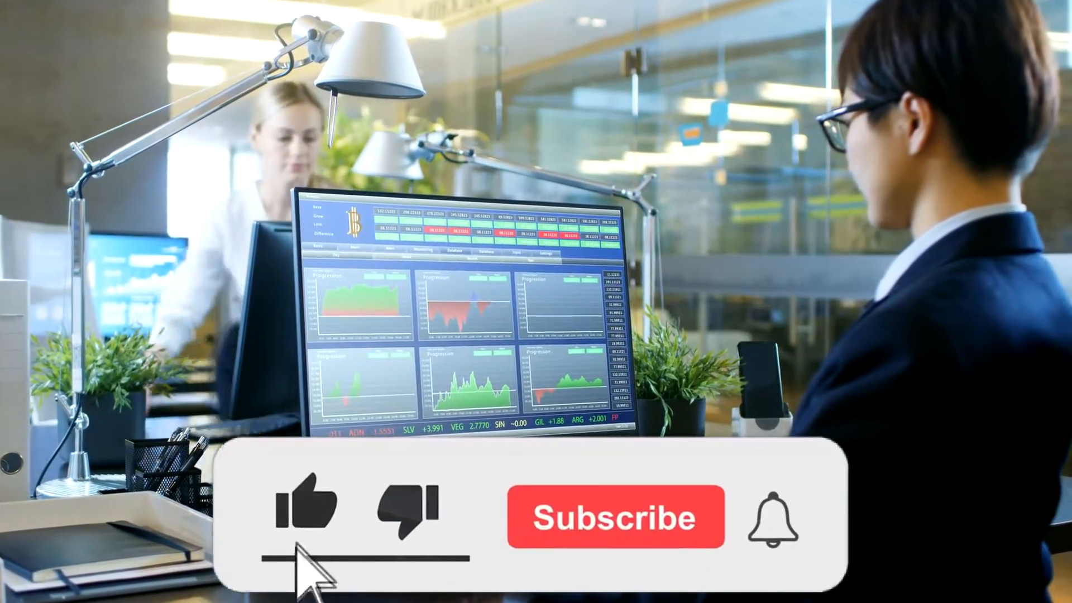
pyautogui.click(614, 515)
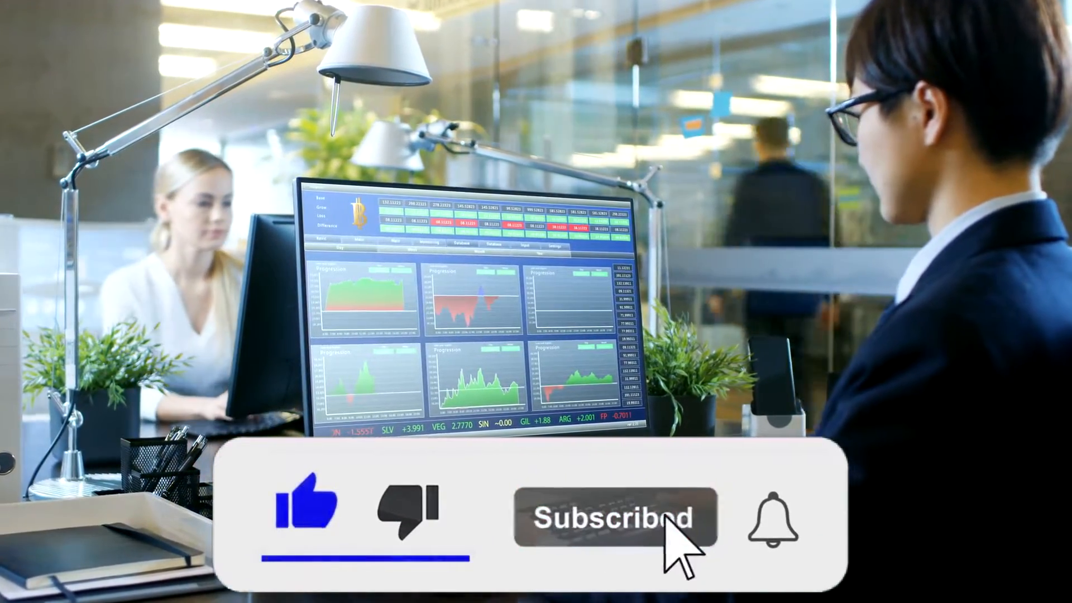